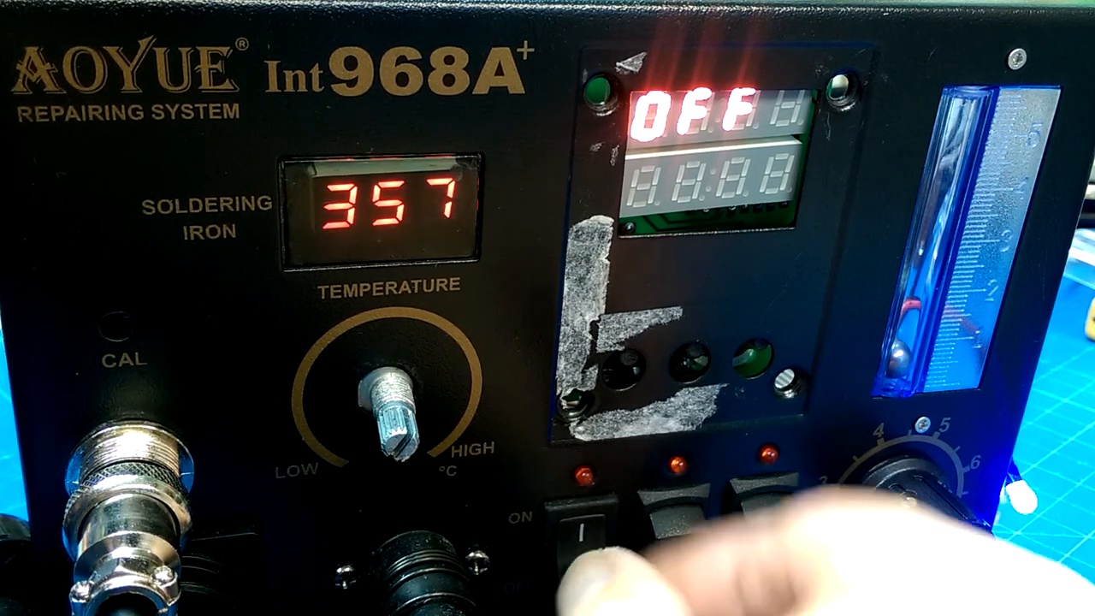
Step: Turn off the soldering iron channel so its display reads Hot instead of 357
left_click(590, 513)
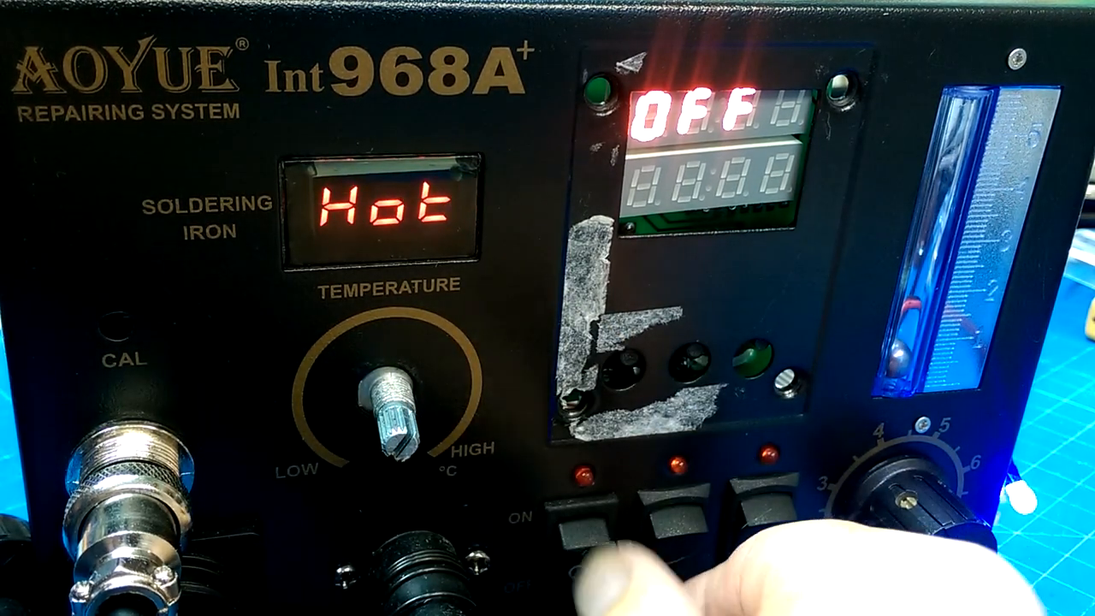